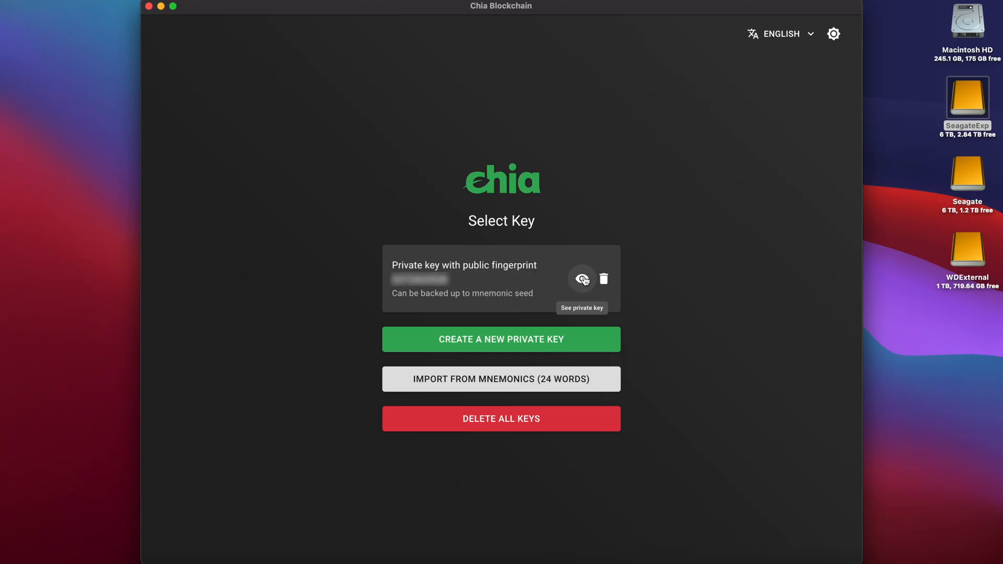
Check the saved private key's details, then view the farmed plots on the SeagateExp drive.
left_click(582, 279)
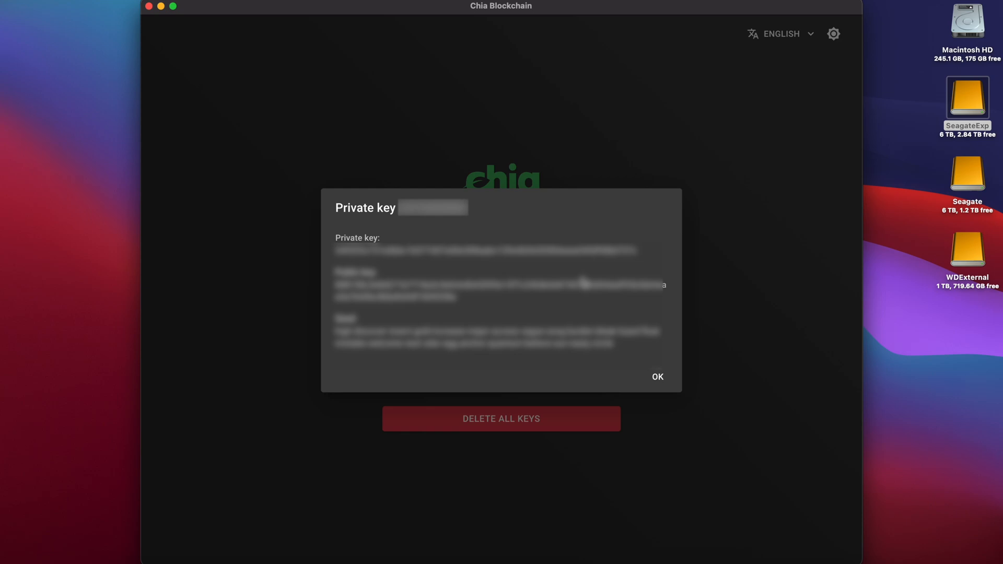
left_click(656, 376)
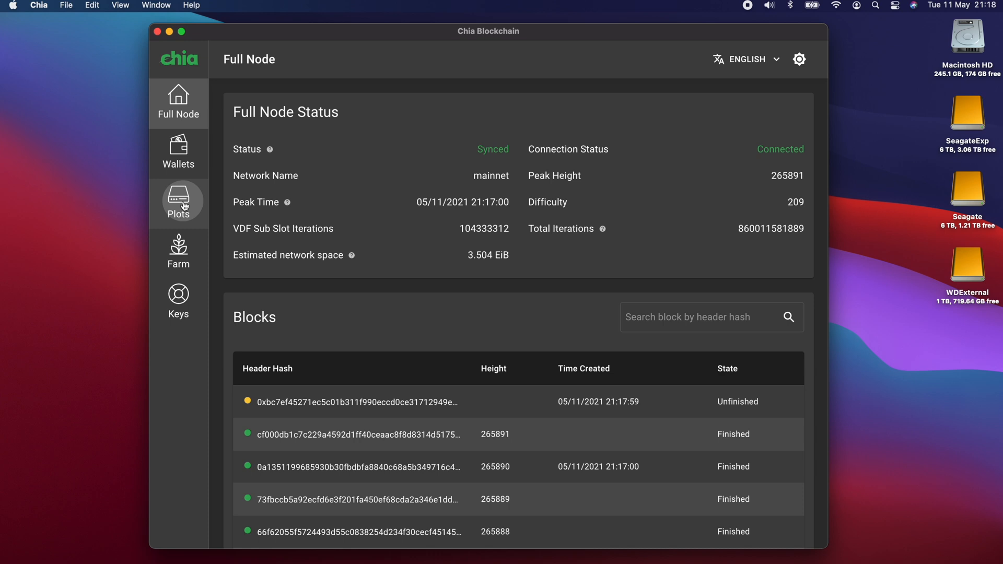
left_click(179, 203)
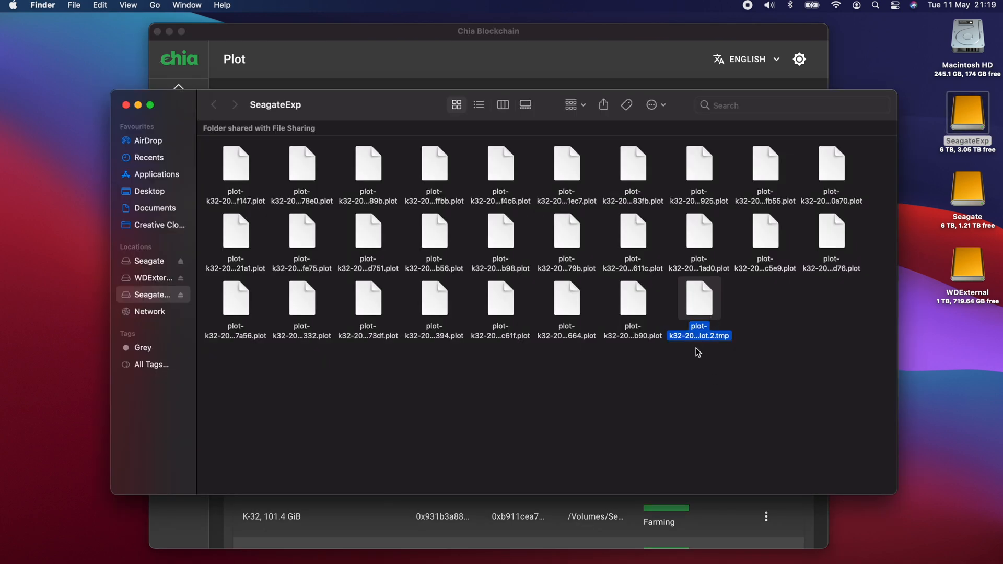
mouse_move(696, 358)
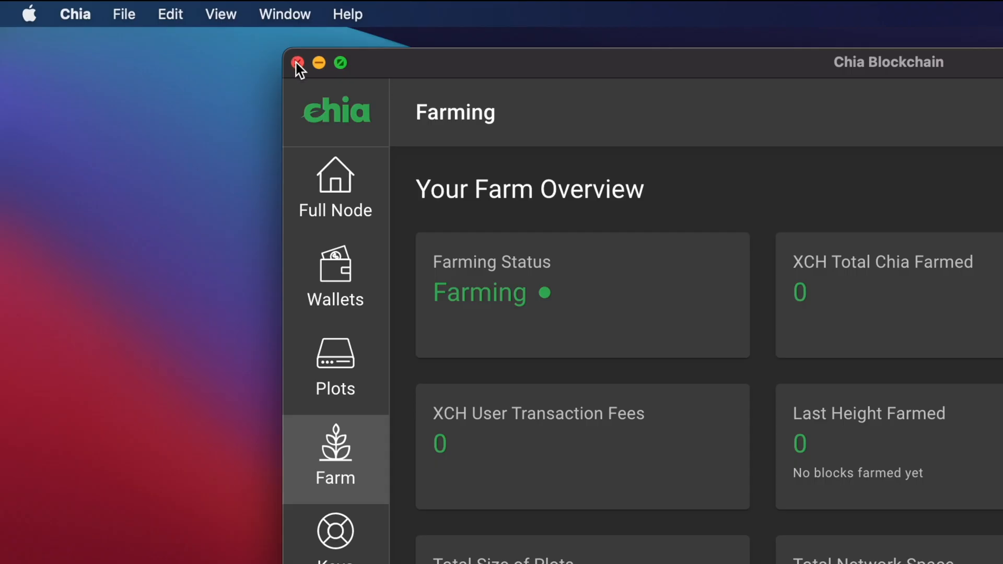
Quit Chia Blockchain from the Chia menu and confirm stopping farming.
left_click(74, 14)
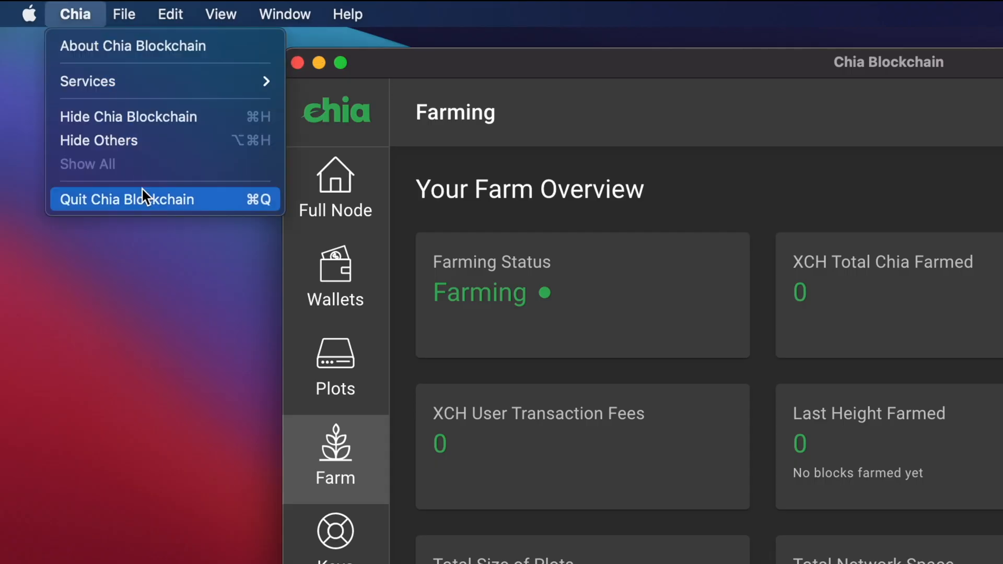
left_click(126, 199)
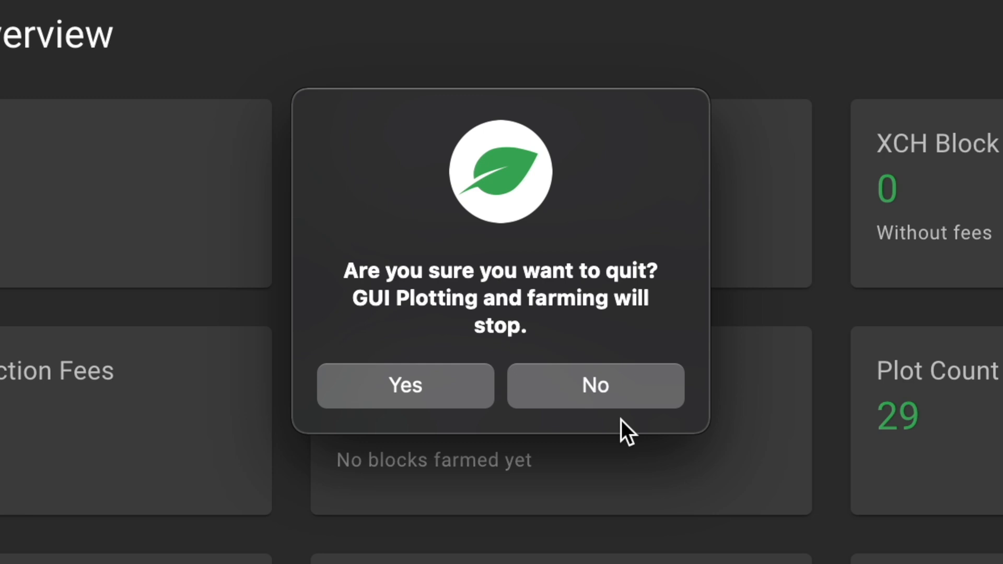
mouse_move(422, 404)
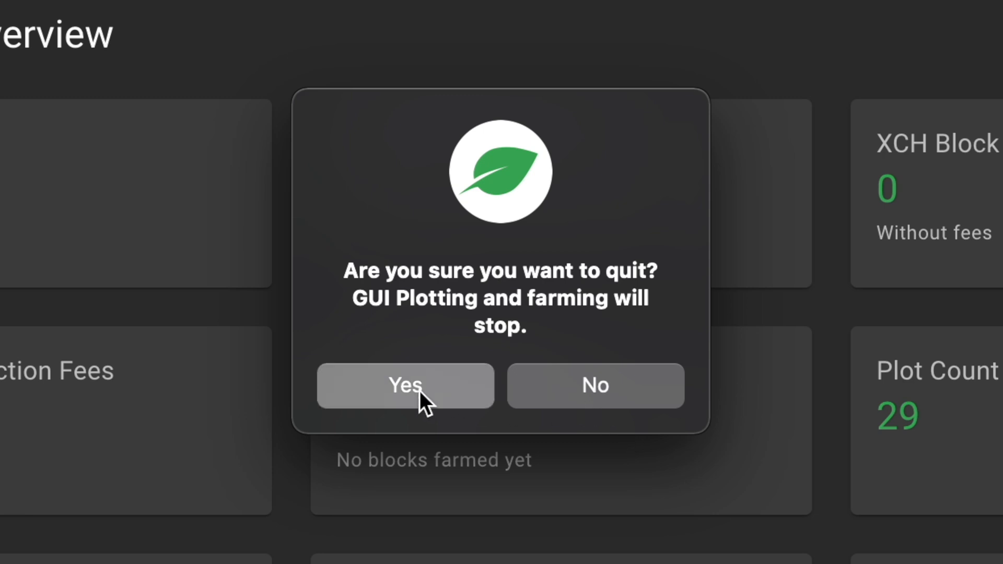
left_click(404, 385)
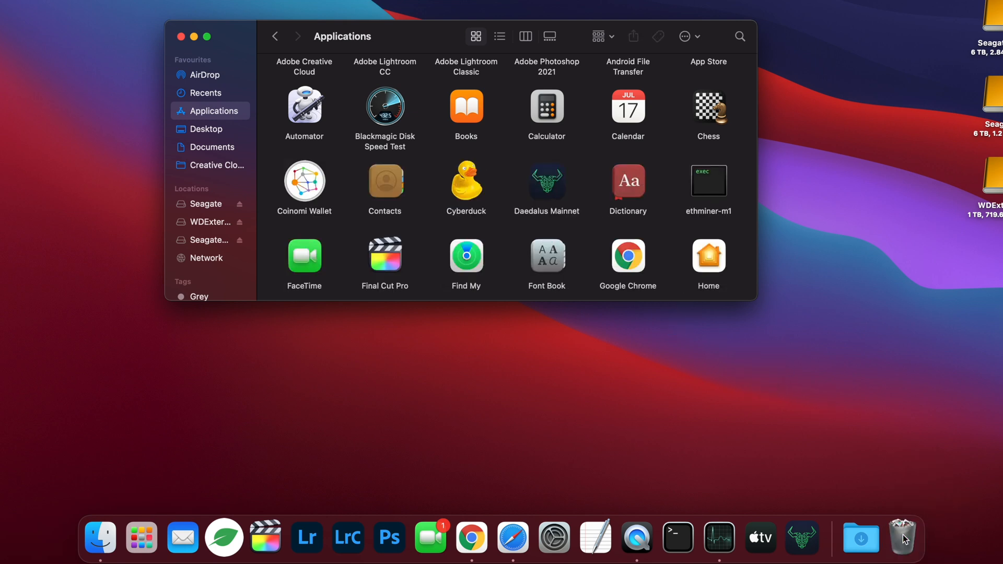
Bring up the Trash menu in the Dock to empty the old Chia app.
right_click(902, 536)
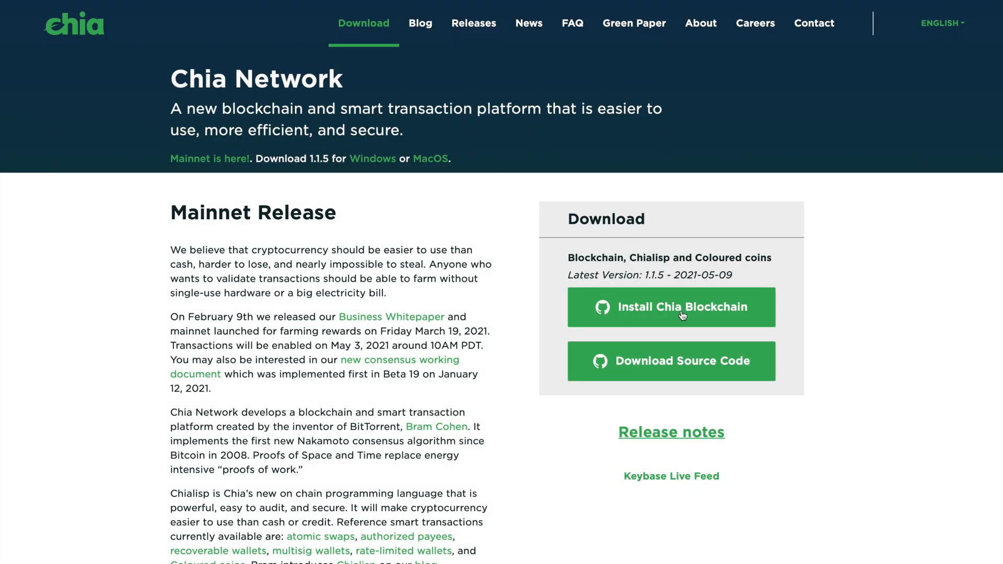
Download the Chia-1.1.5.dmg macOS installer via the wiki's MacOS install section.
left_click(680, 308)
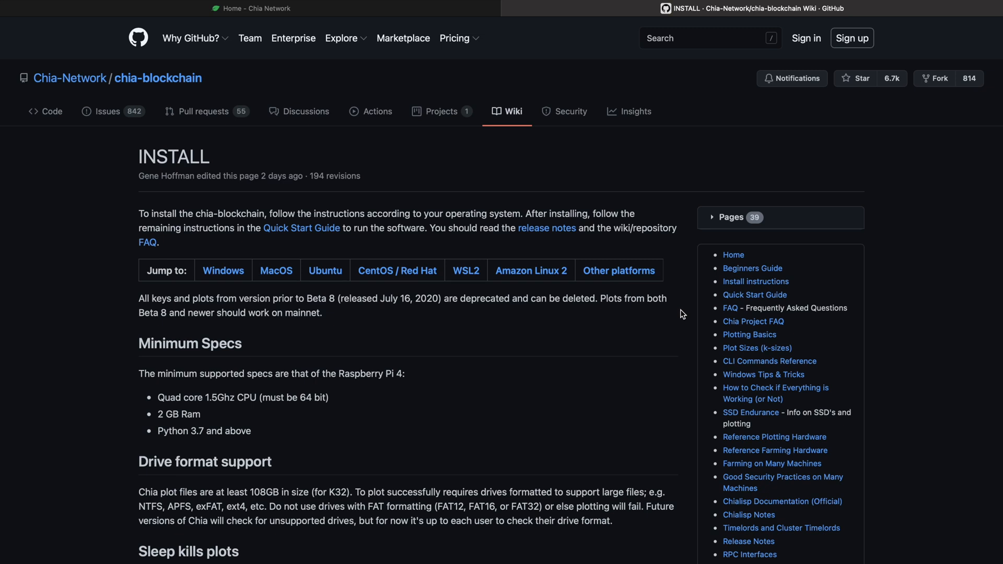
left_click(276, 271)
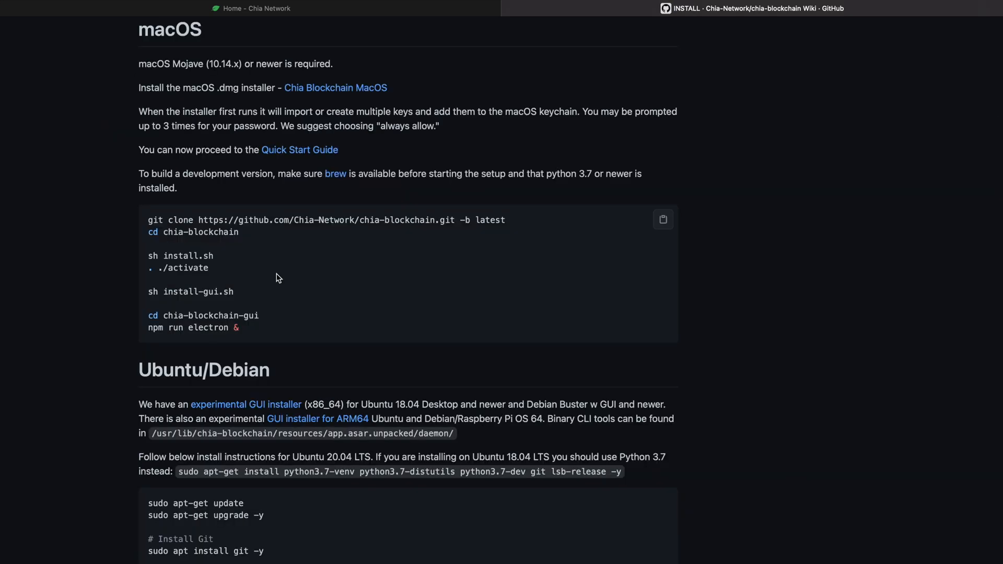
mouse_move(335, 88)
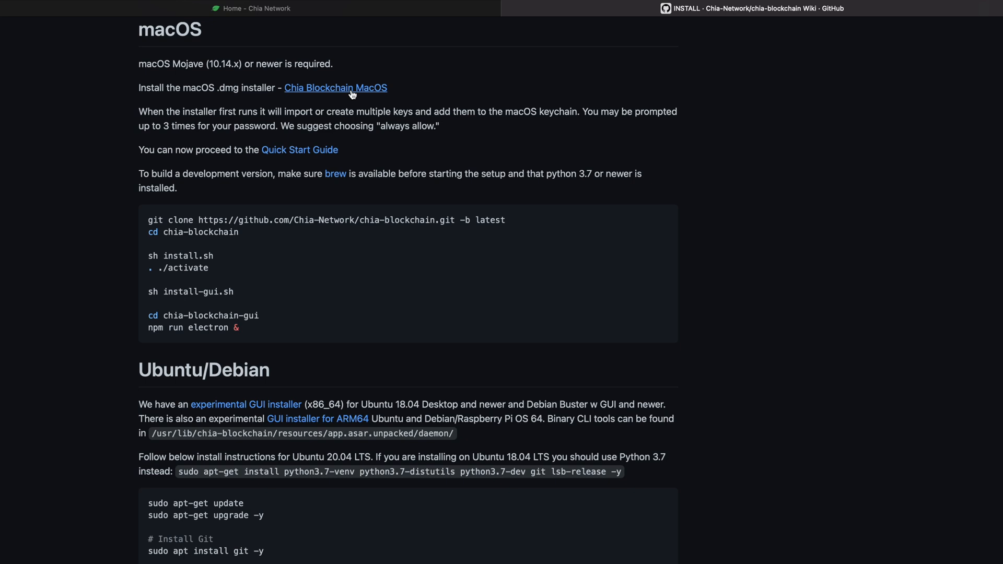
left_click(335, 88)
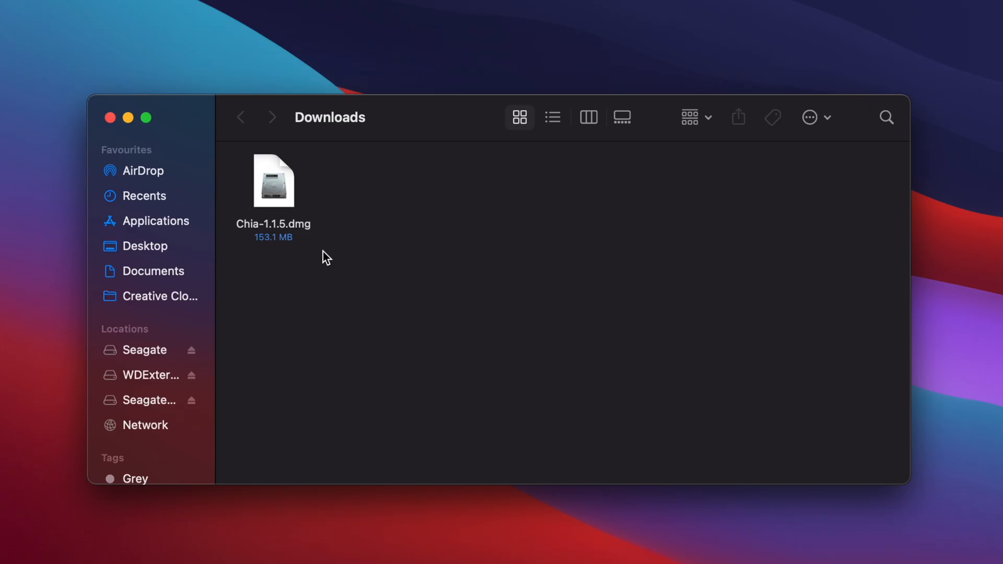
Mount the Chia-1.1.5.dmg disk image from Downloads.
double_click(273, 181)
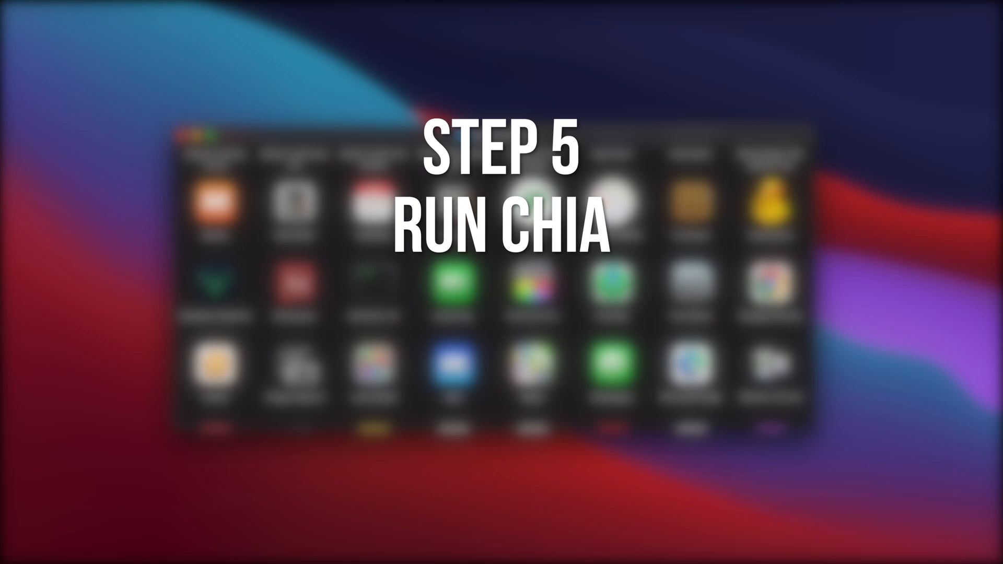
Launch Chia from Applications and accept the downloaded-app security warning.
left_click(532, 202)
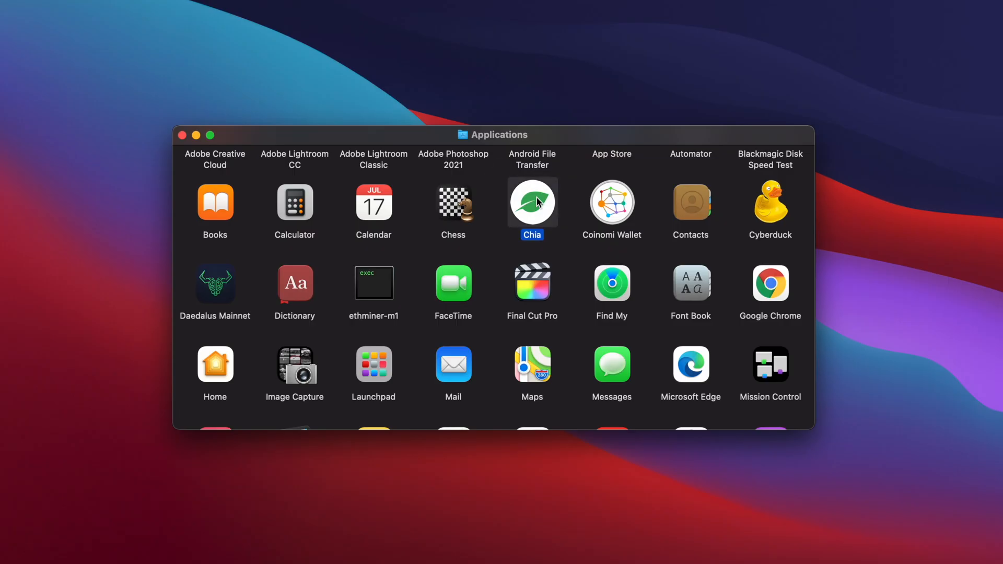
double_click(532, 203)
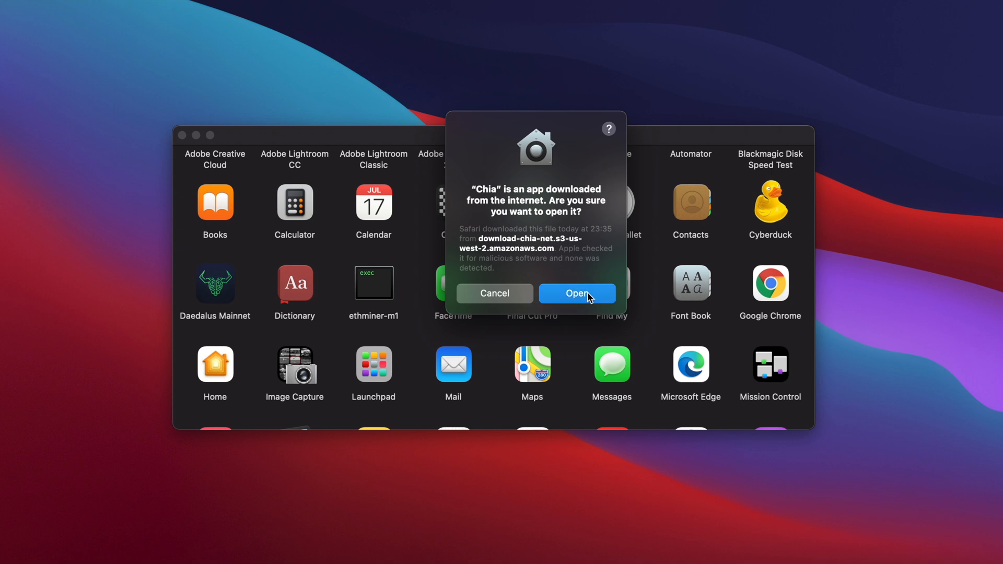
left_click(576, 293)
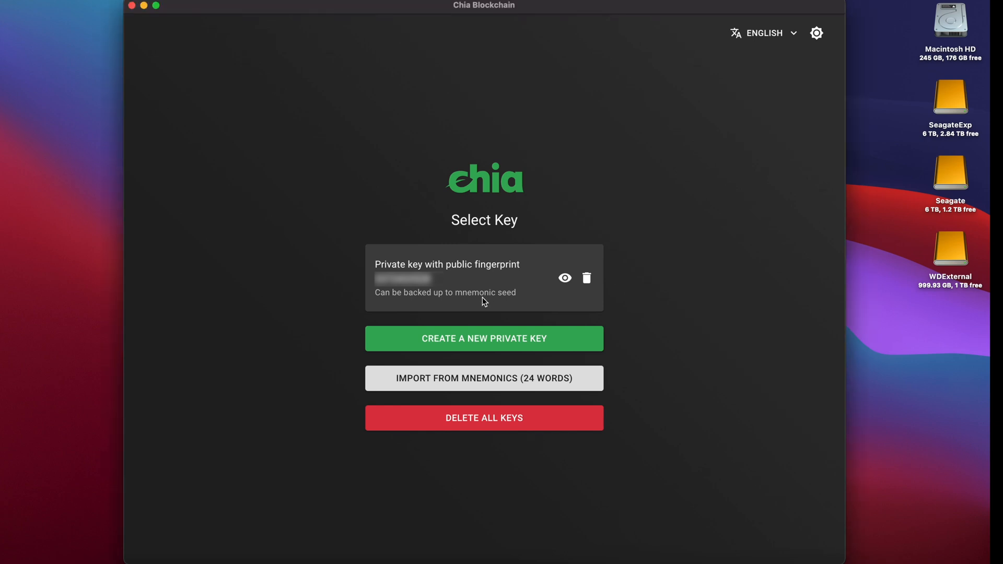
Log in with the saved private key and view the Farming overview with 29 plots (2.87 TiB).
left_click(484, 277)
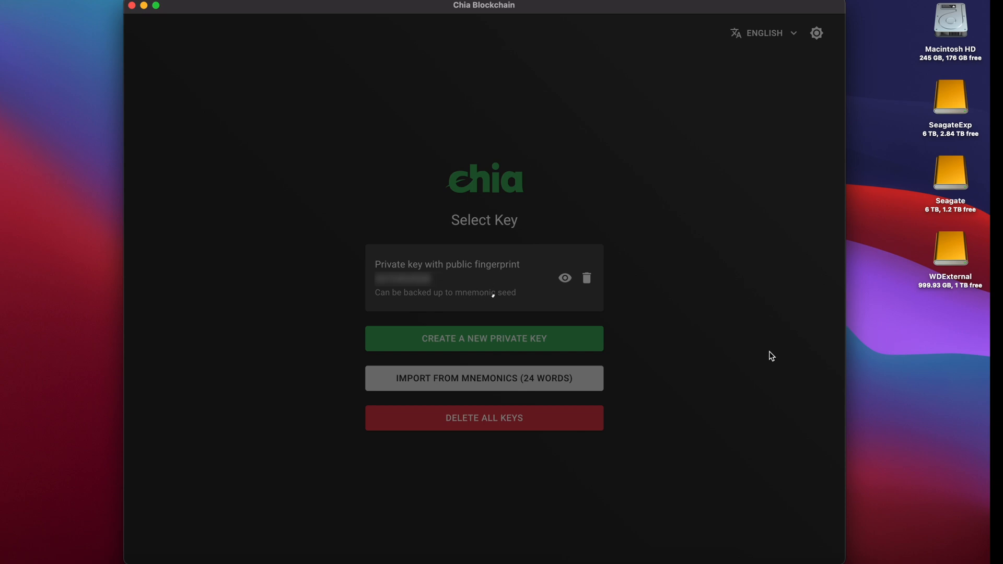
left_click(464, 277)
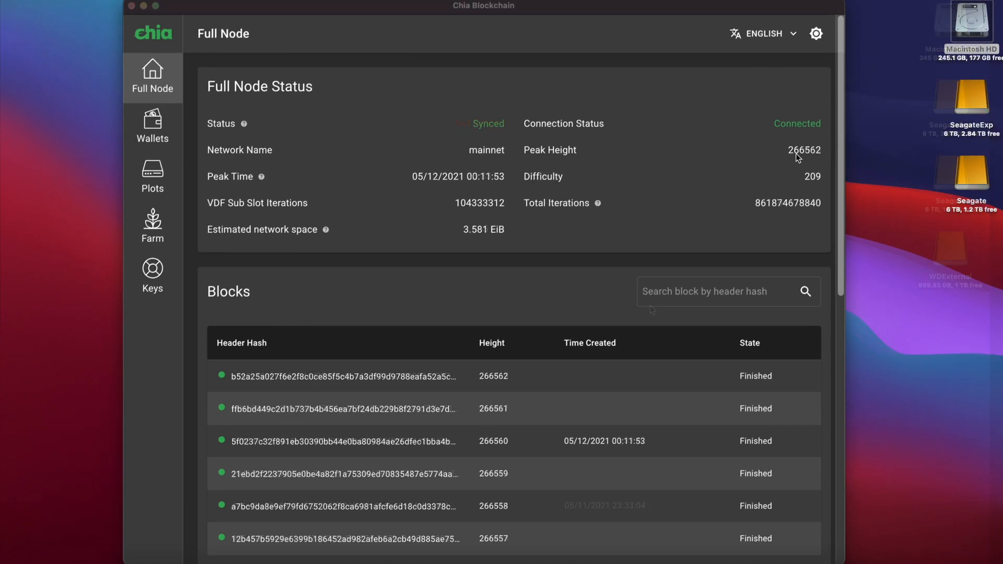
left_click(152, 227)
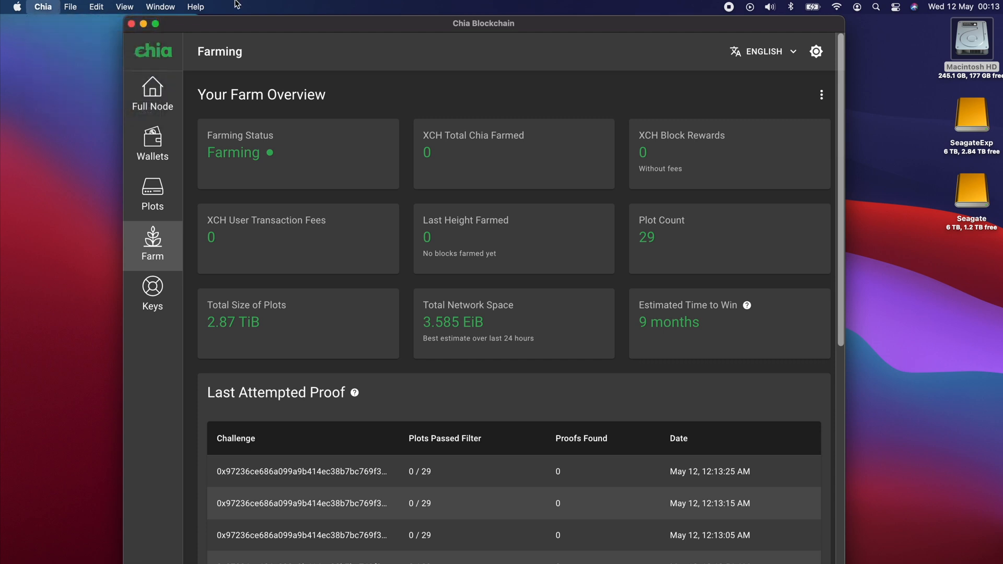
Show the About panel confirming Chia Blockchain version 1.1.5.
left_click(43, 7)
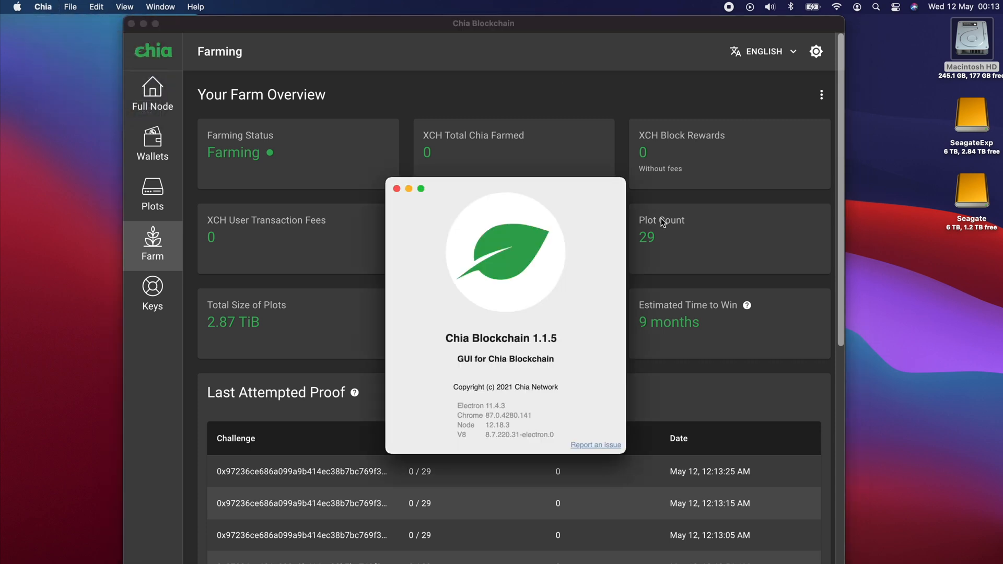